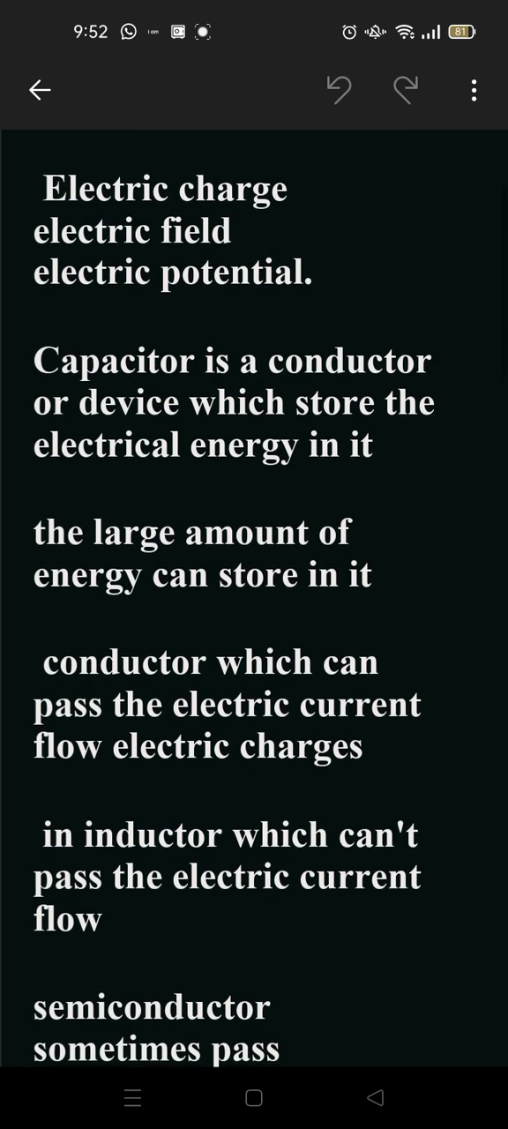
# - Scroll down past the conductor and semiconductor lines to the 'parallel plate capacitor:' definition
pyautogui.scroll(-3)
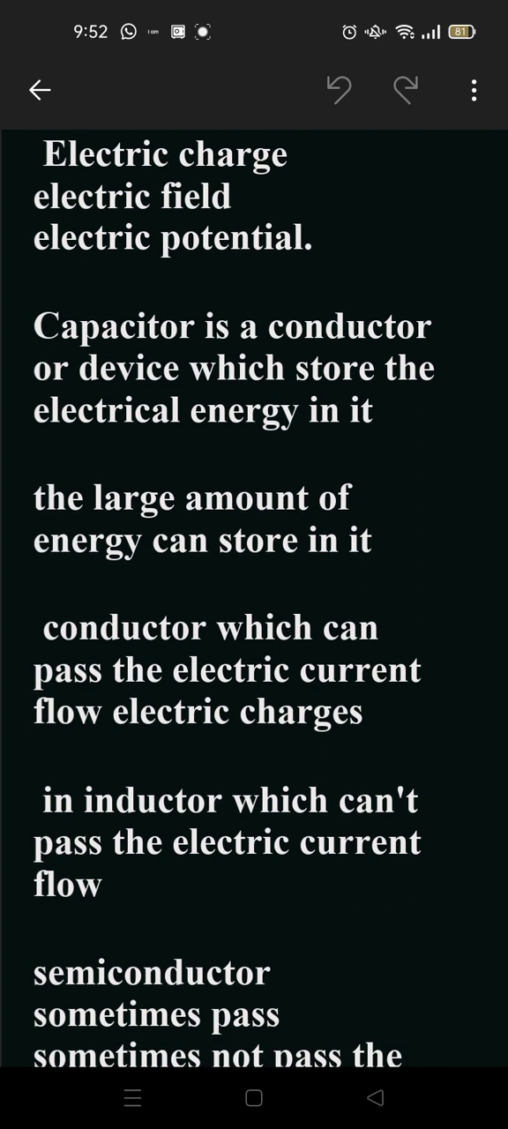
pyautogui.scroll(-3)
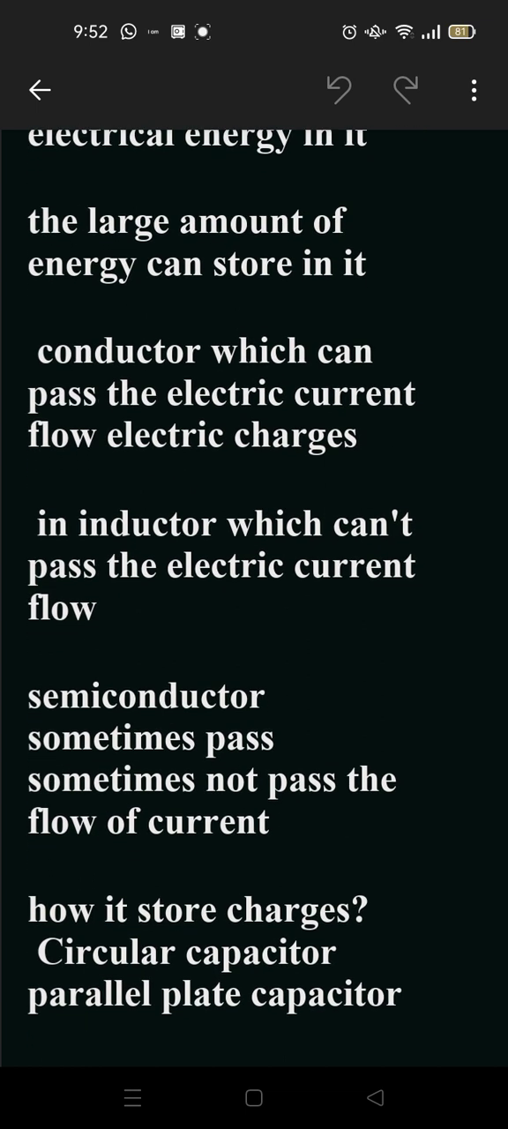
pyautogui.scroll(-3)
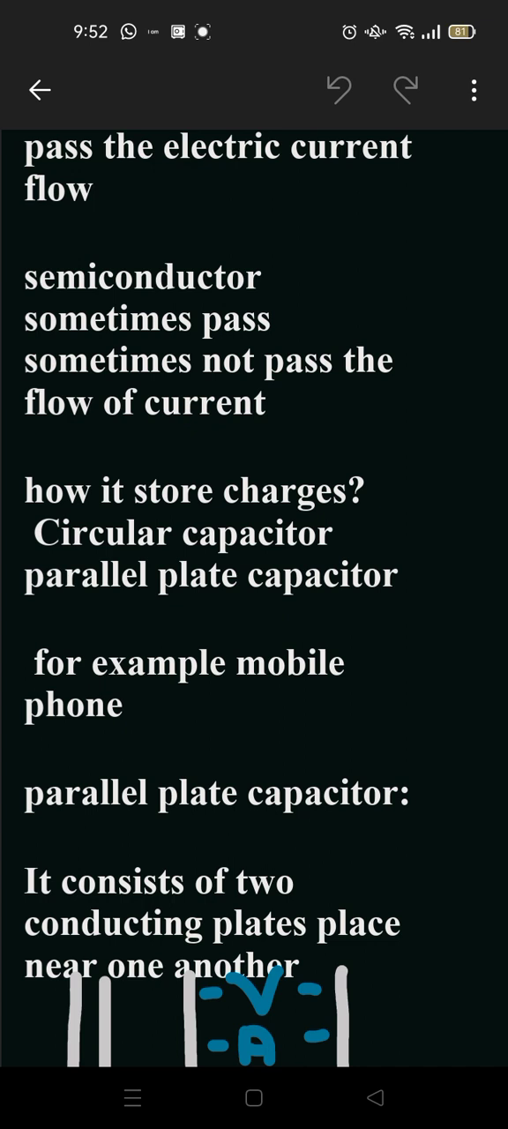
# - Scroll to the two-plate sketch under the definition and zoom in on the labeled plates
pyautogui.scroll(3)
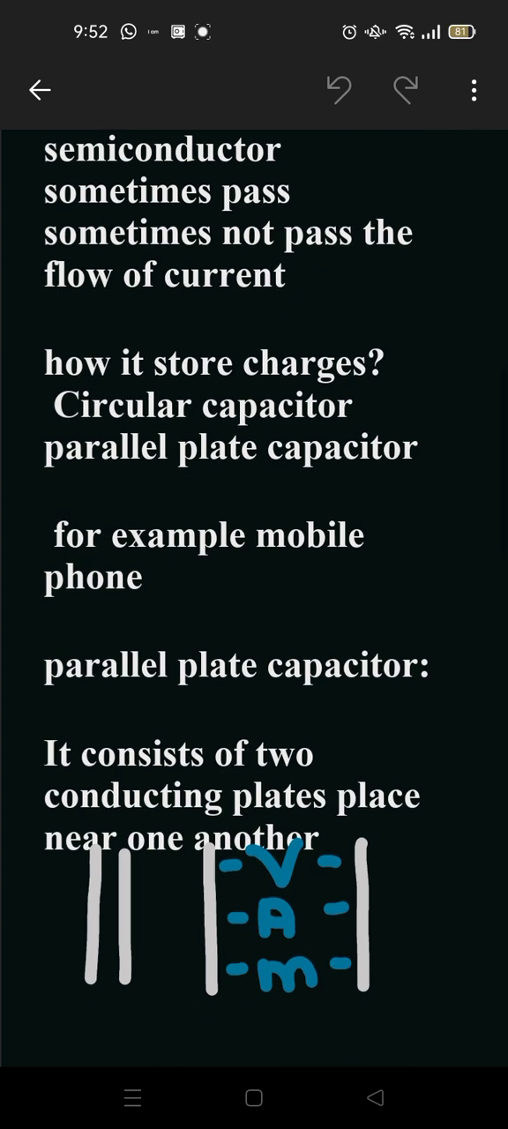
pyautogui.scroll(3)
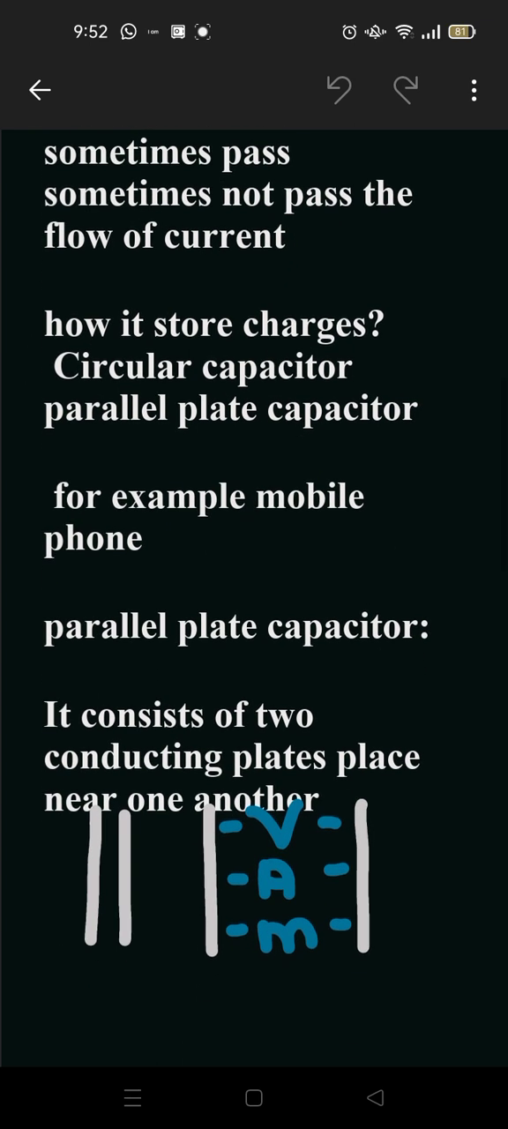
pyautogui.scroll(-3)
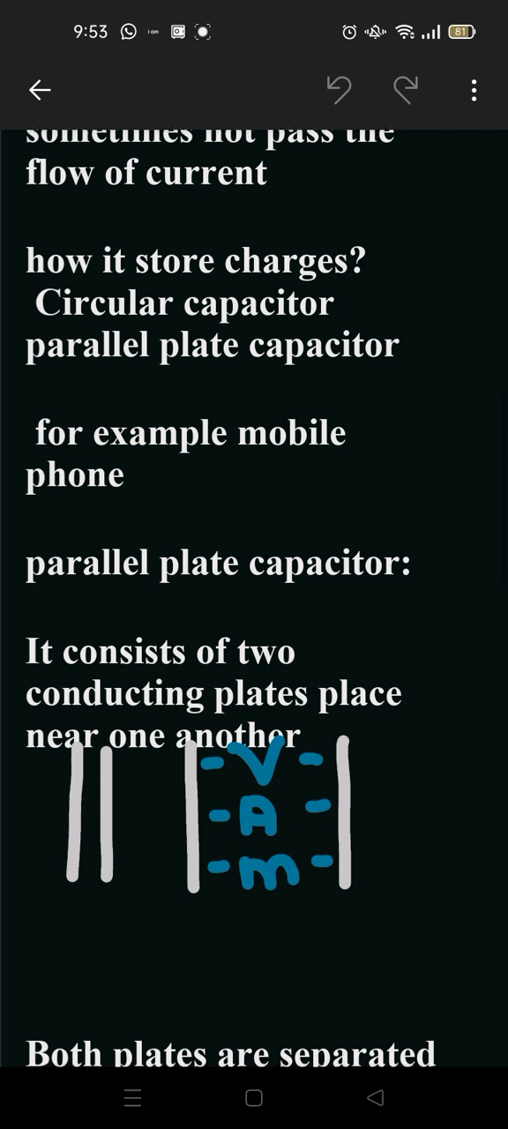
pyautogui.scroll(-3)
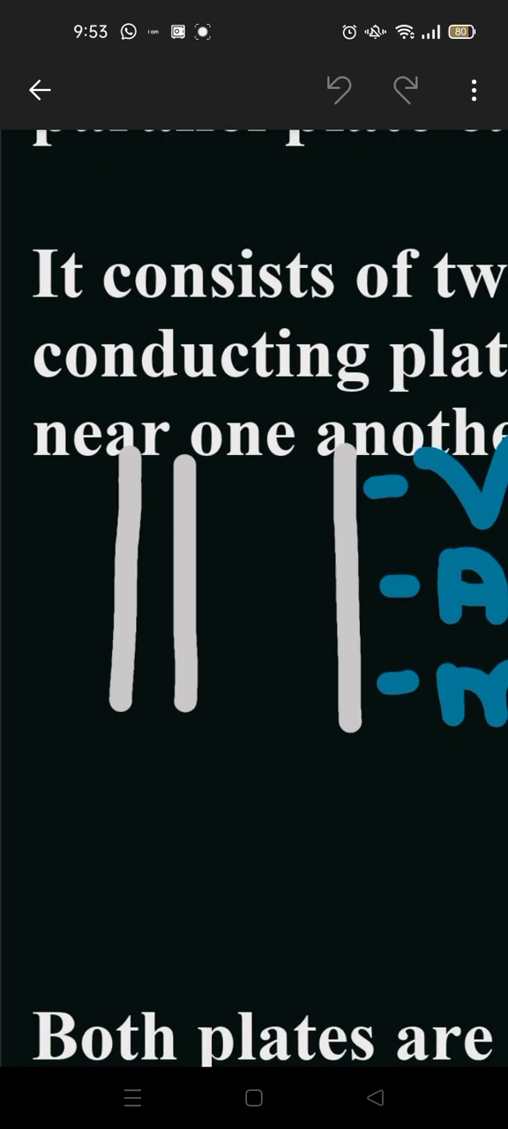
# - Dismiss the notification shade and scroll to the dielectric paragraph and charged-plate drawing
pyautogui.scroll(3)
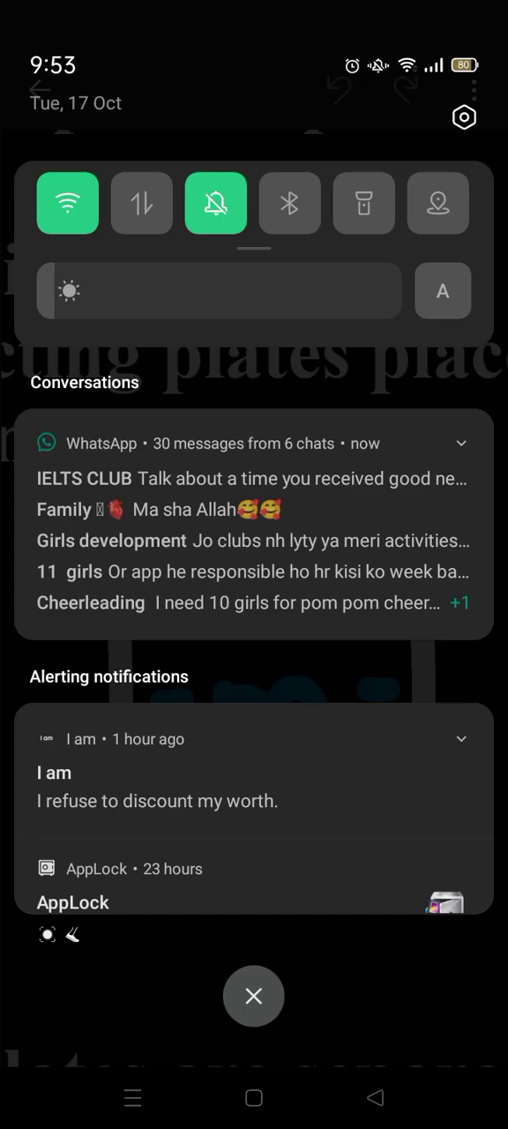
pyautogui.click(254, 997)
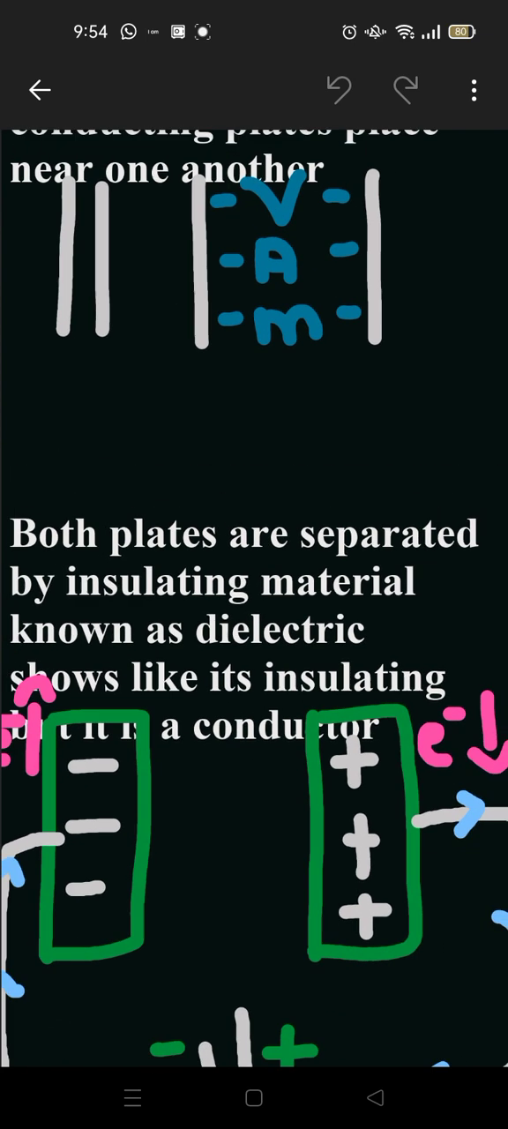
# - Scroll down to the full circuit sketch with its capacitor and battery symbol legend
pyautogui.scroll(-3)
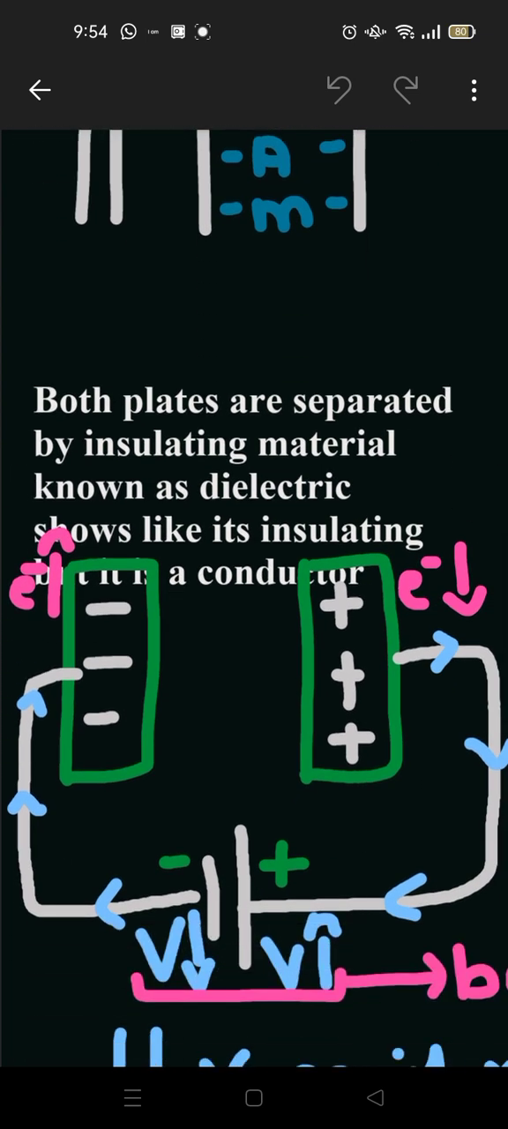
pyautogui.scroll(-3)
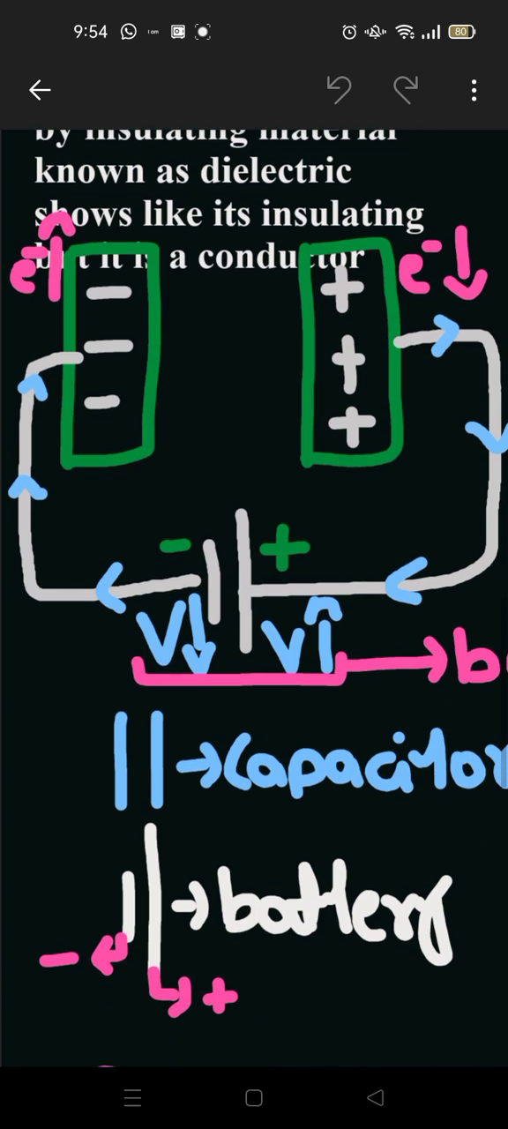